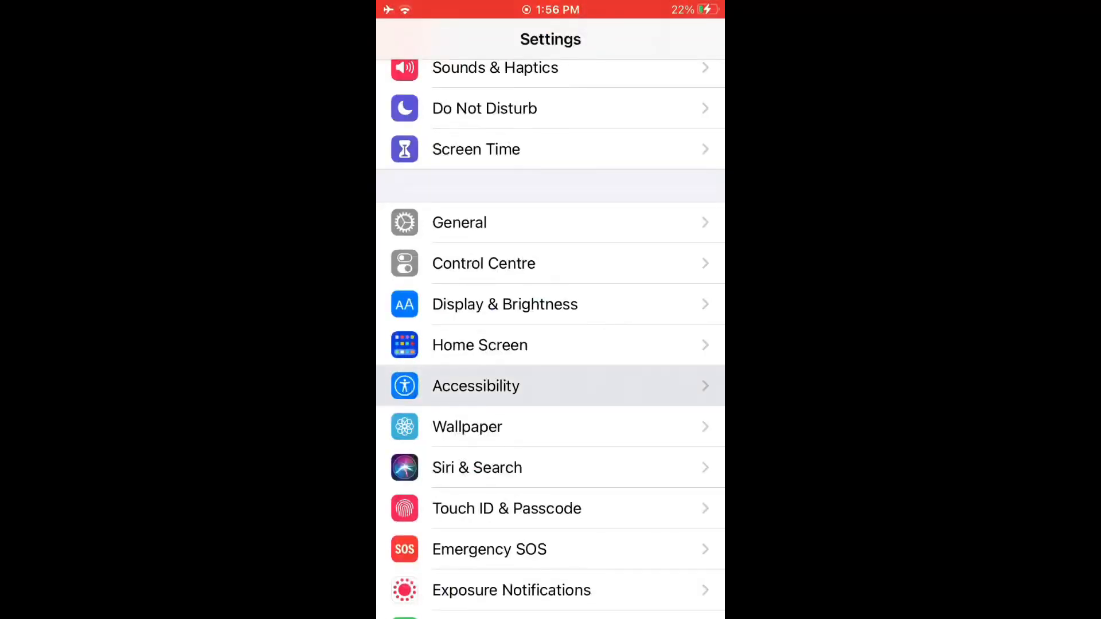
Review 3D & Haptic Touch (Firm sensitivity, Slow duration) and return to the Touch settings
{"action": "left_click", "coordinate": [475, 385]}
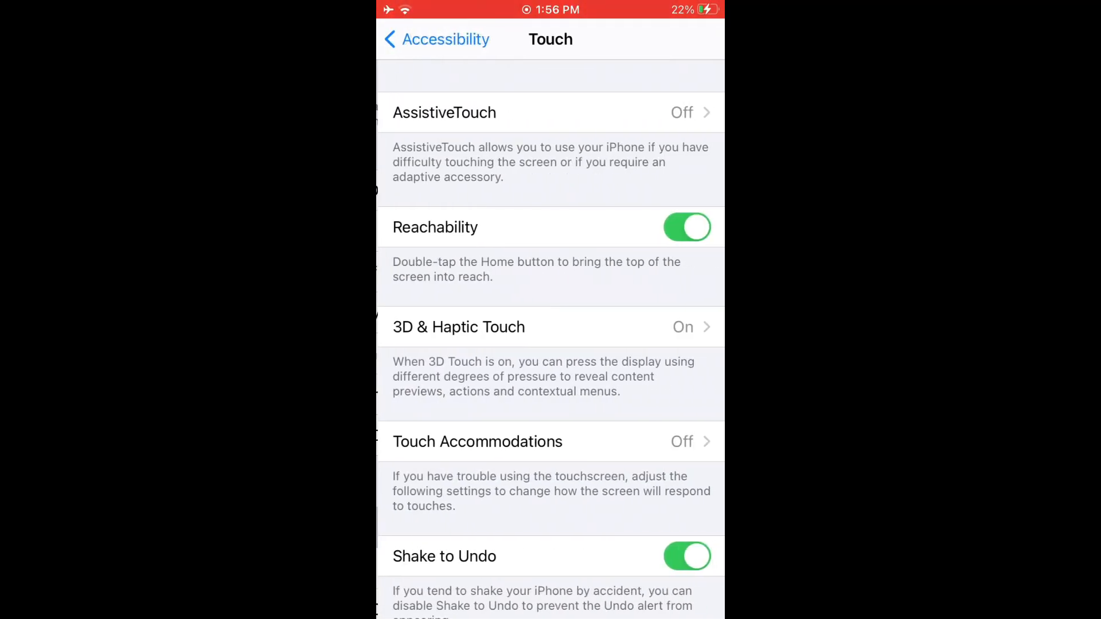
{"action": "left_click", "coordinate": [459, 327]}
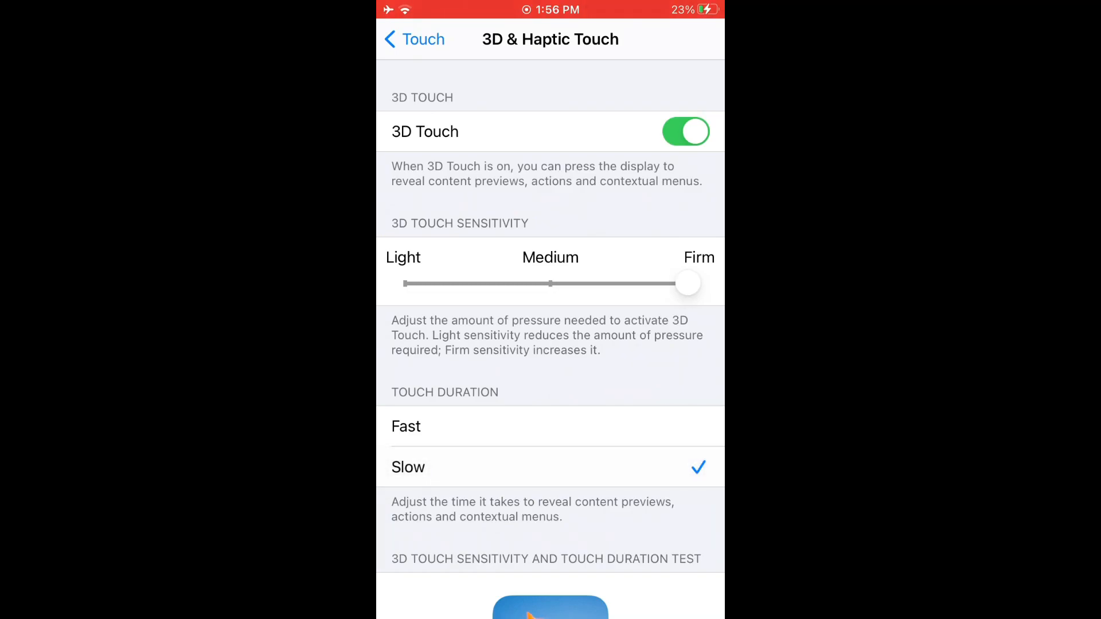
{"action": "left_click", "coordinate": [414, 39]}
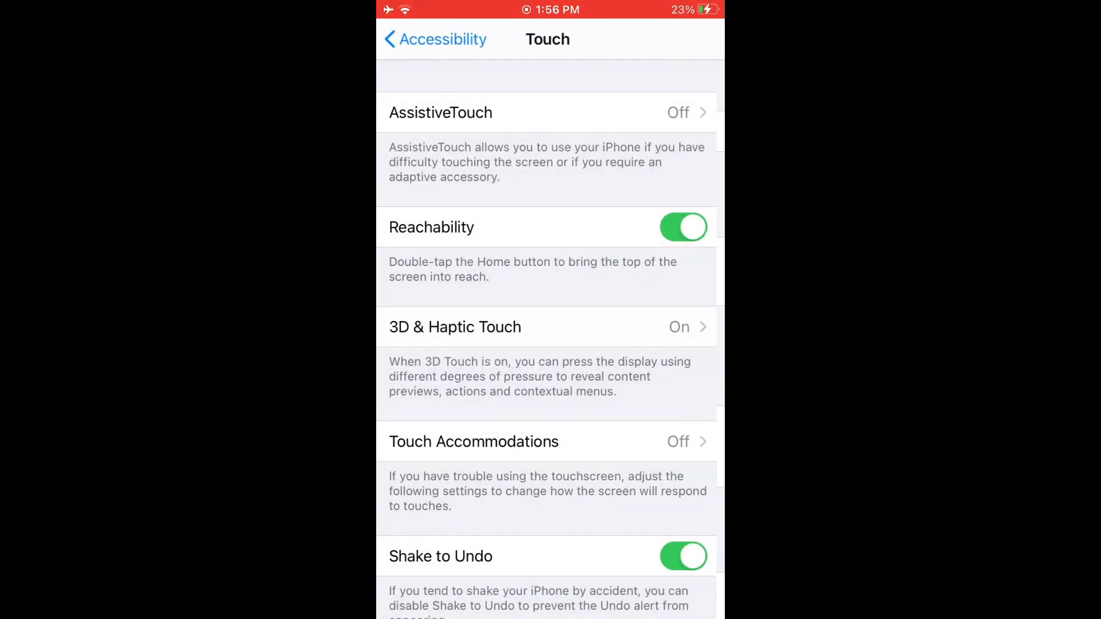
Review Touch Accommodations with Hold Duration and Ignore Repeat at 0.10 seconds
{"action": "left_click", "coordinate": [474, 441]}
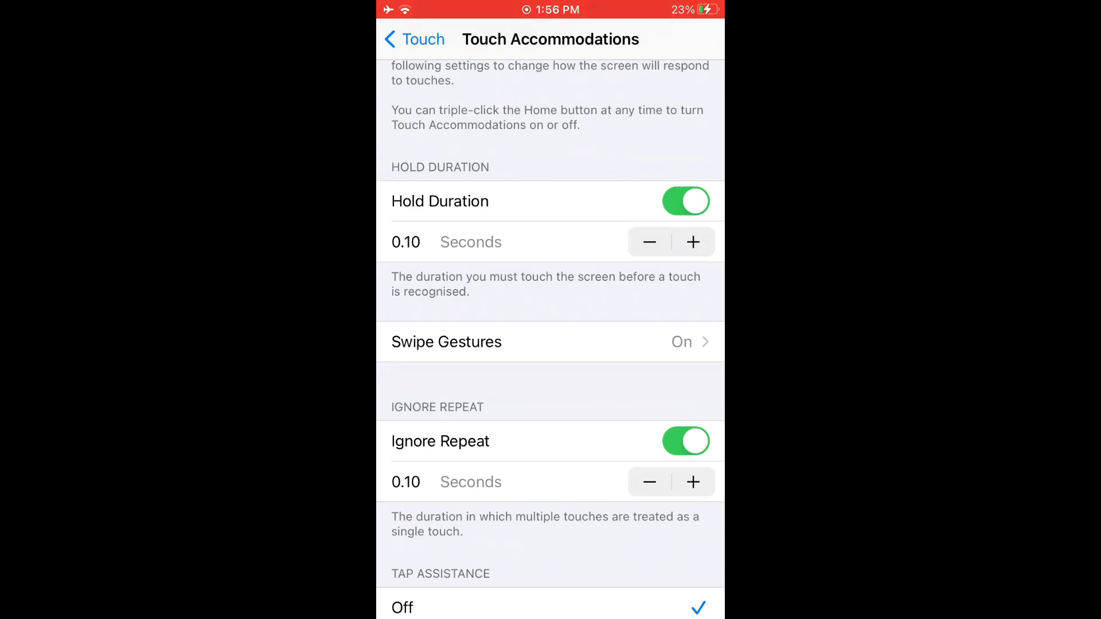
{"action": "scroll", "scroll_direction": "down", "scroll_amount": 3}
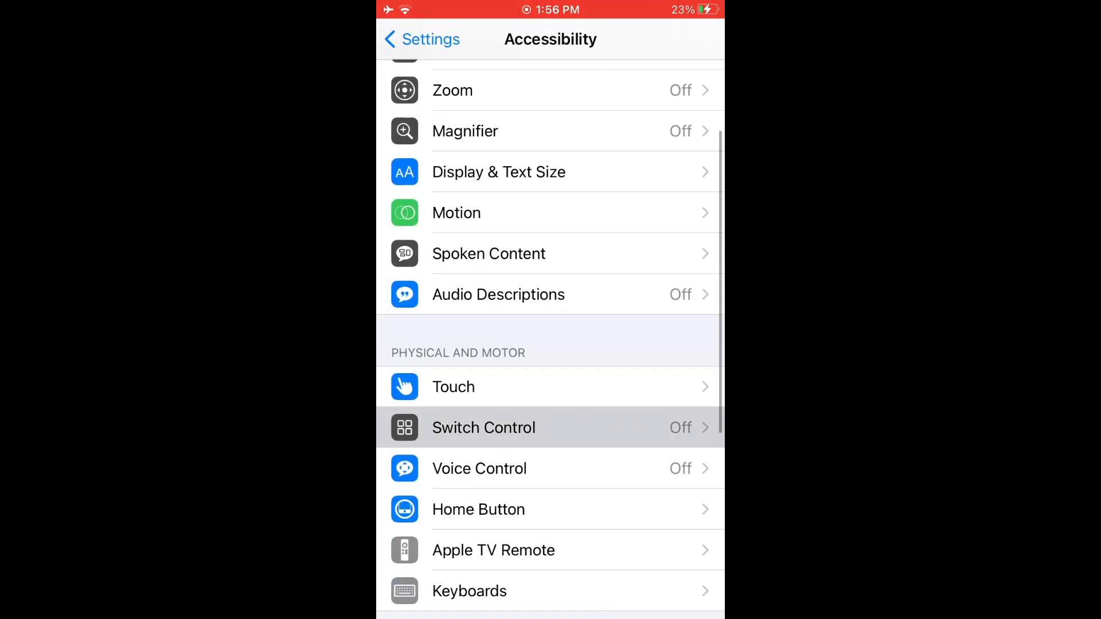
Check Switch Control's Auto Scanning Time stays at 1.00 second and return to its settings
{"action": "left_click", "coordinate": [483, 428]}
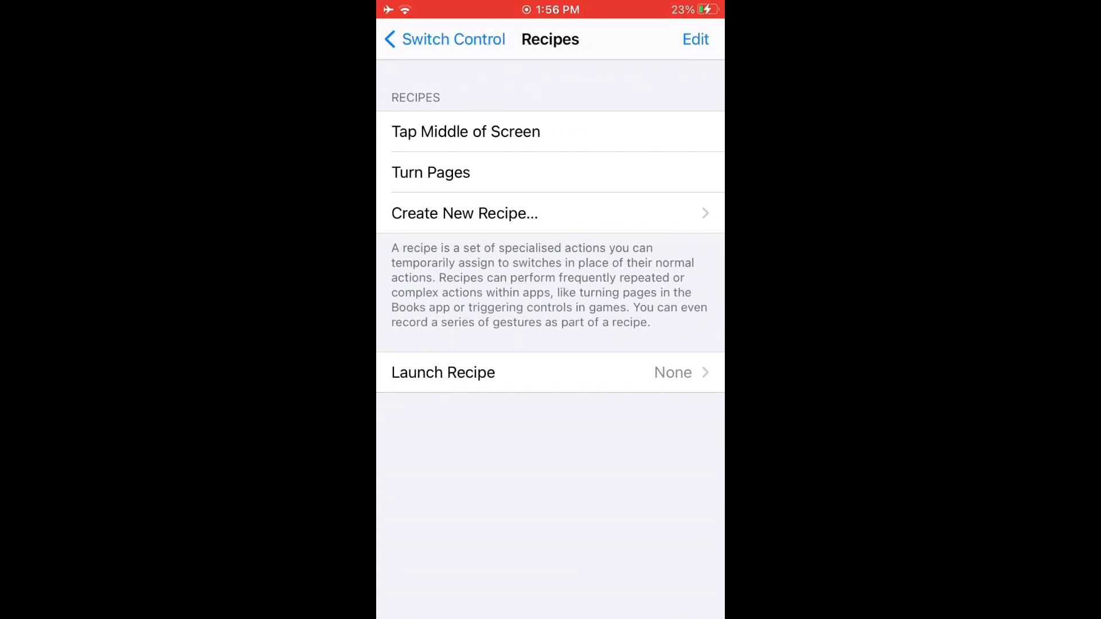
{"action": "left_click", "coordinate": [439, 39]}
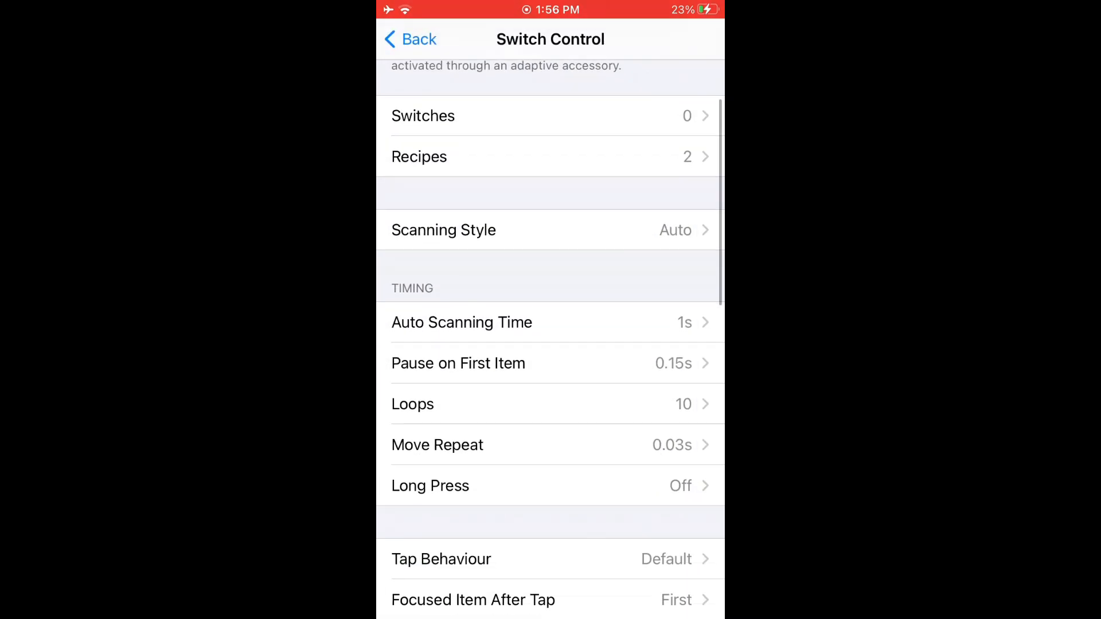
{"action": "left_click", "coordinate": [462, 322]}
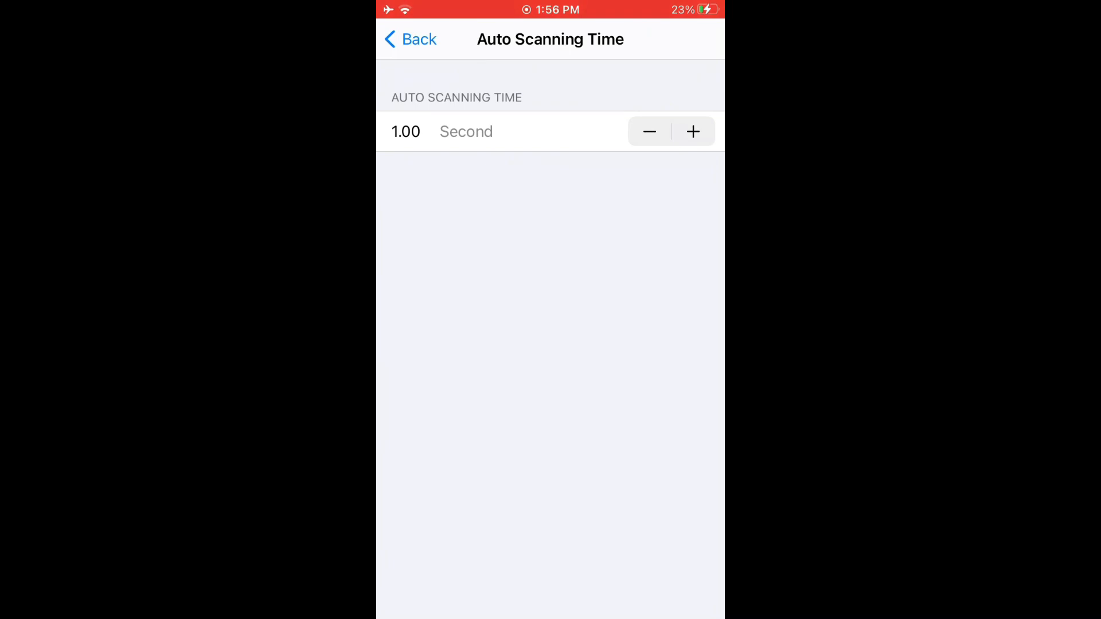
{"action": "left_click", "coordinate": [410, 39]}
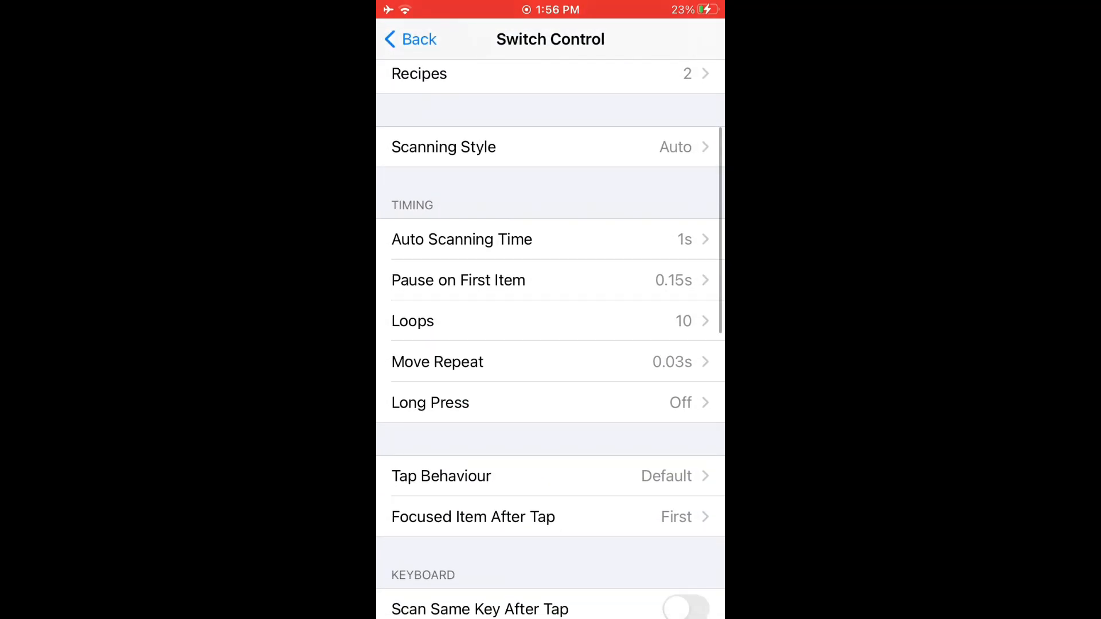
Set the Switch Control Hold Duration to 0.45 seconds and review the remaining options
{"action": "scroll", "scroll_direction": "down", "scroll_amount": 3}
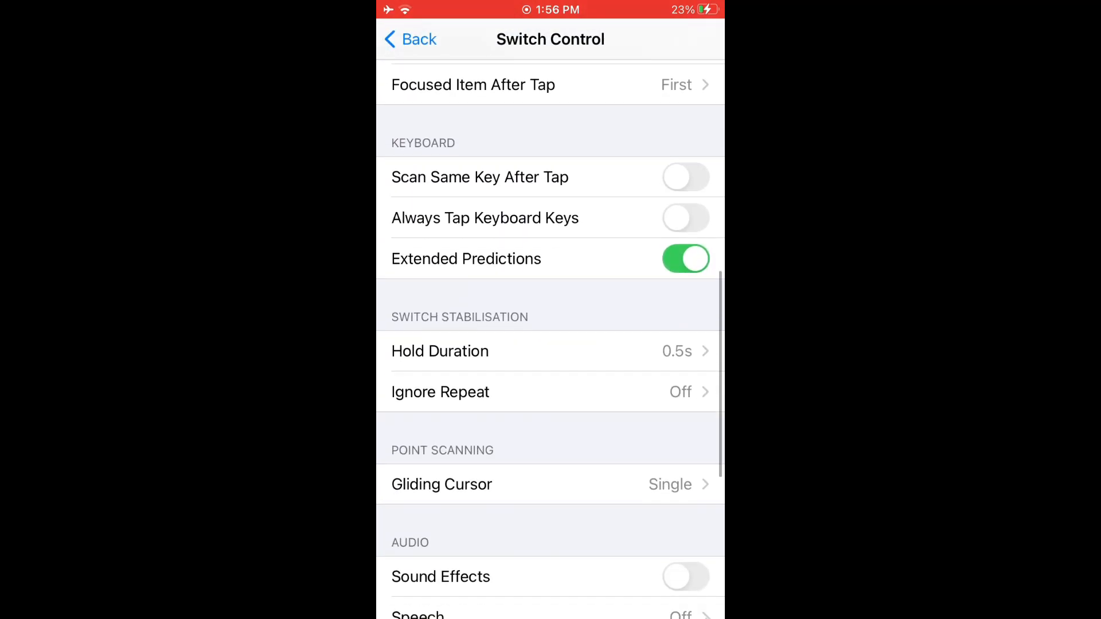
{"action": "left_click", "coordinate": [441, 351]}
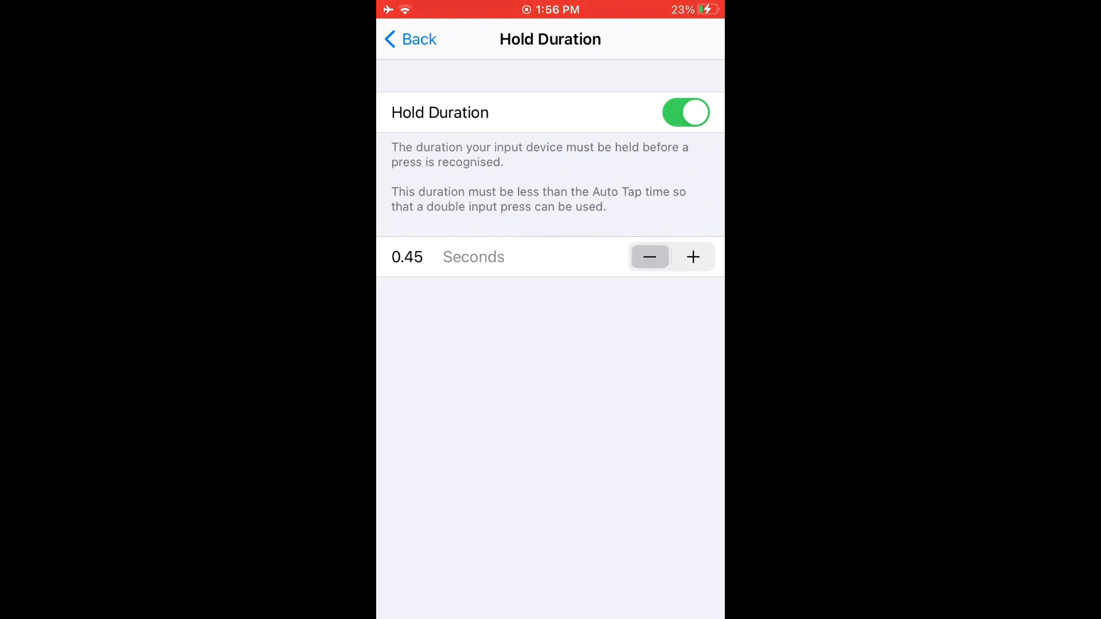
{"action": "left_click", "coordinate": [410, 39]}
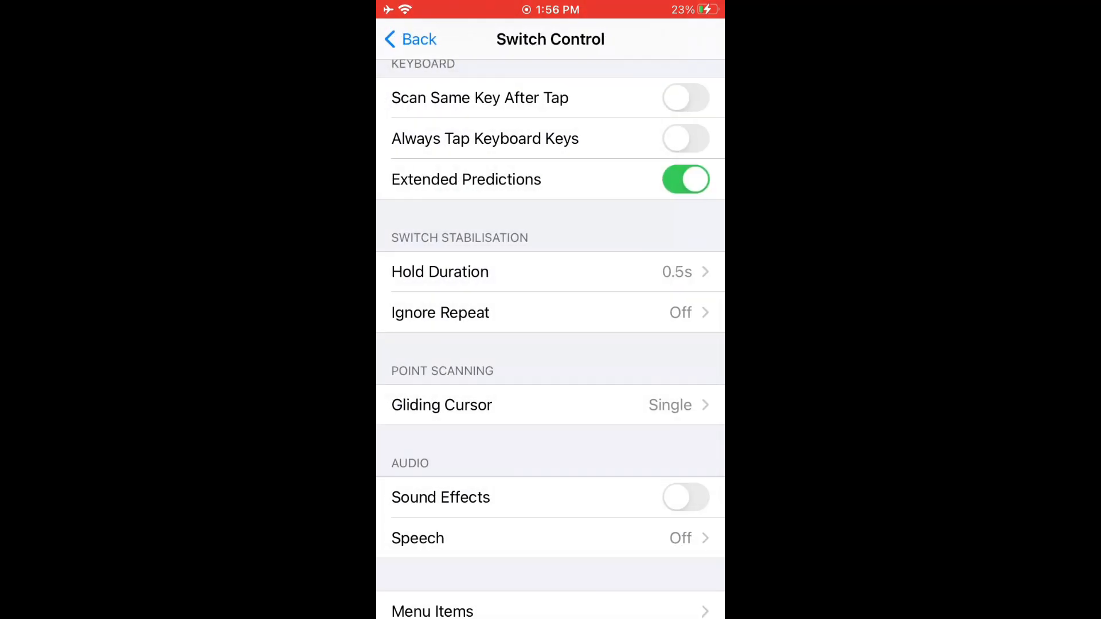
{"action": "scroll", "scroll_direction": "down", "scroll_amount": 3}
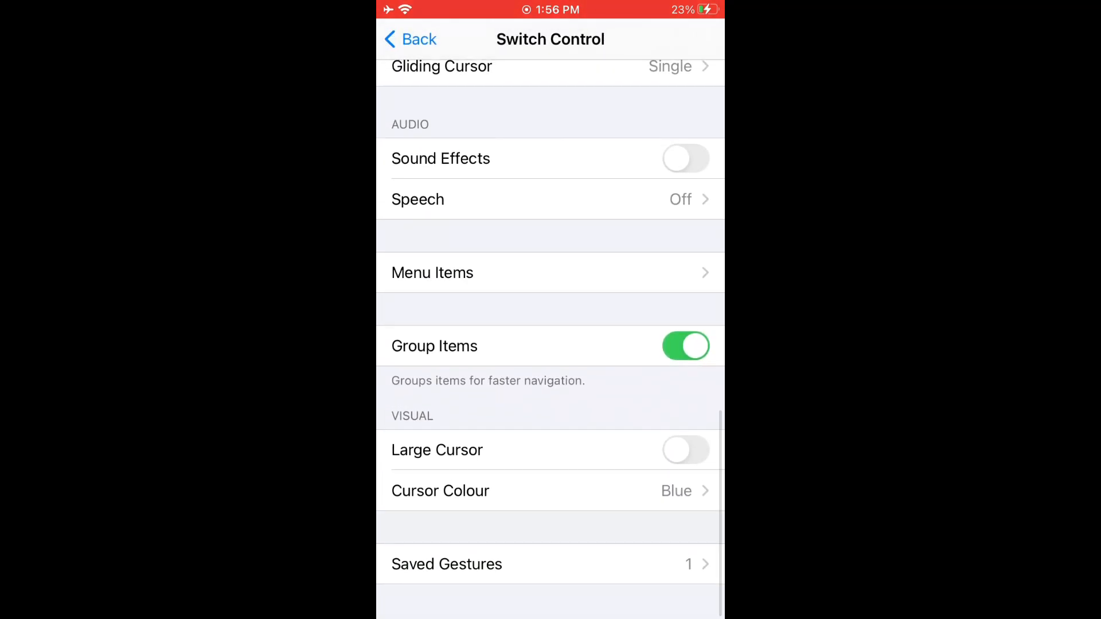